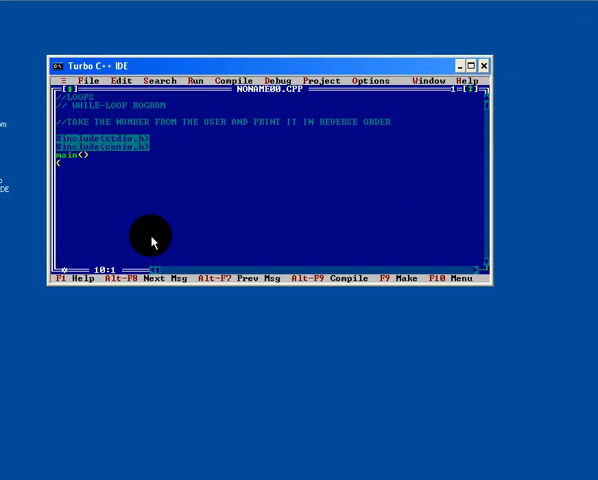
- Declare long int n1=1234, rem and rev=0, then add a clrscr() call
text(int)
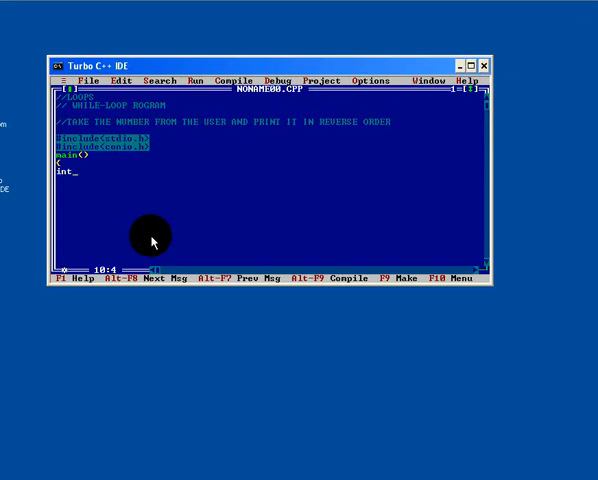
key(Backspace)
text(long)
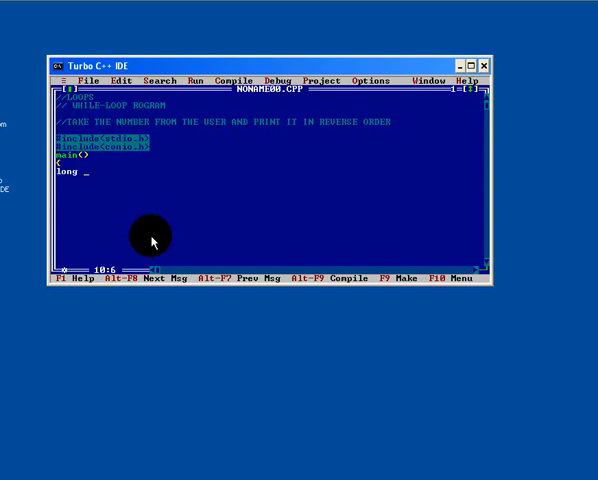
text(int)
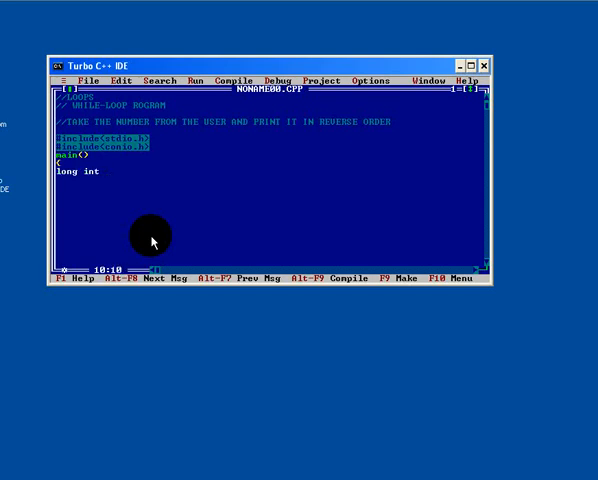
text(n1)
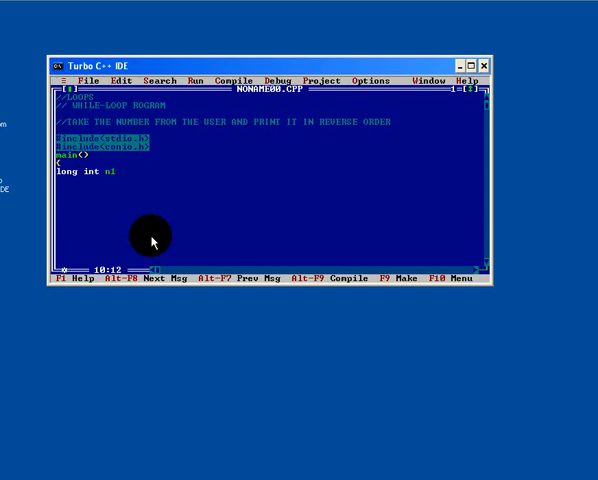
text(=1234)
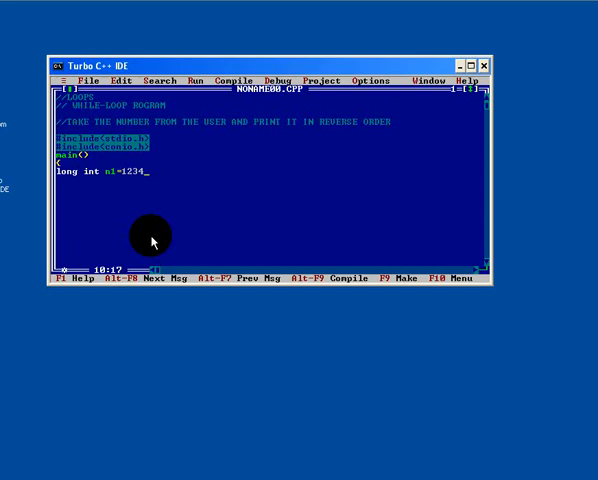
text(,rem)
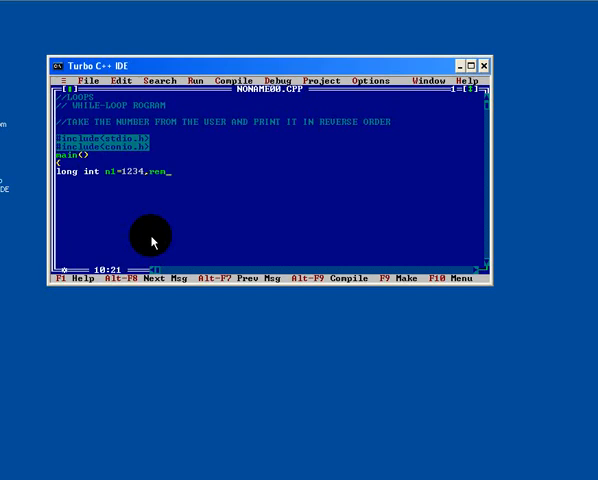
text(,)
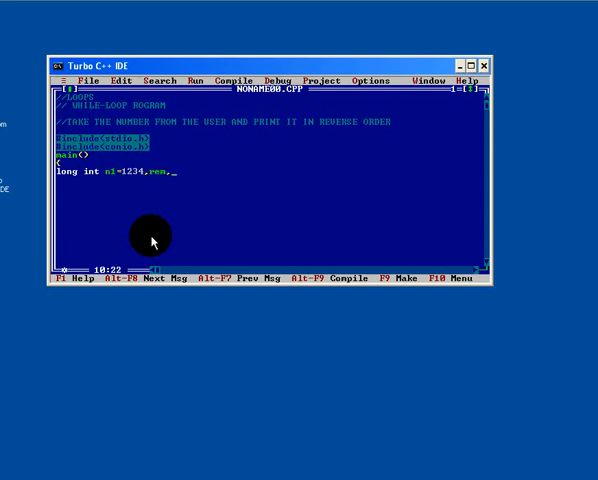
text(rev=)
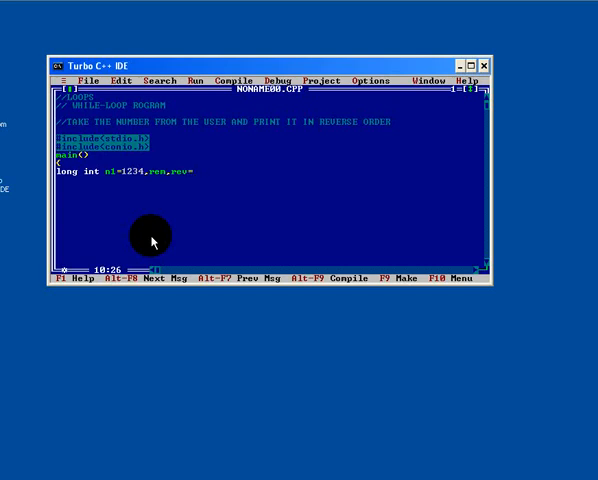
text(=0;)
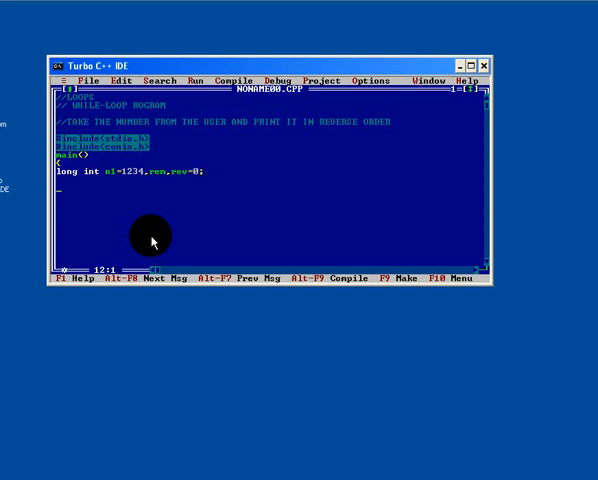
text(clrscr();)
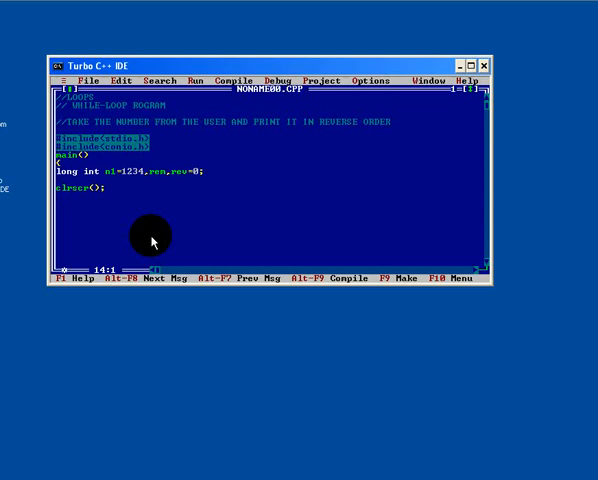
- Add printf("enter any number") followed by scanf("%ld",&n1) to read the number
text(printf()
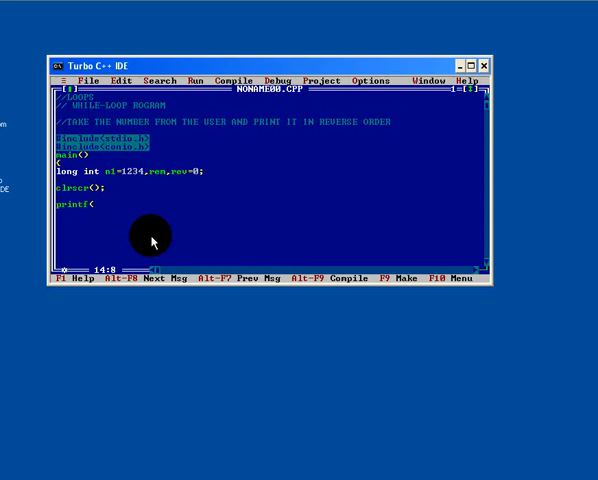
text(enter n)
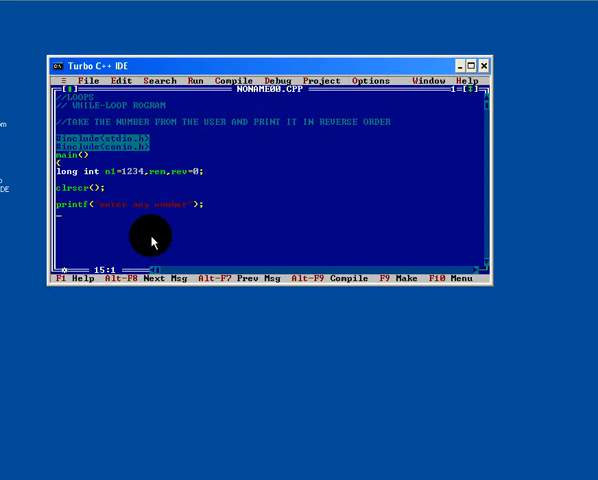
text(scanf)
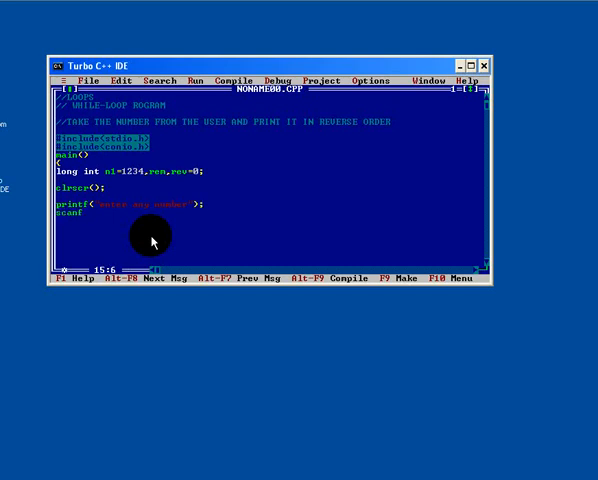
text(("%d",&n1);)
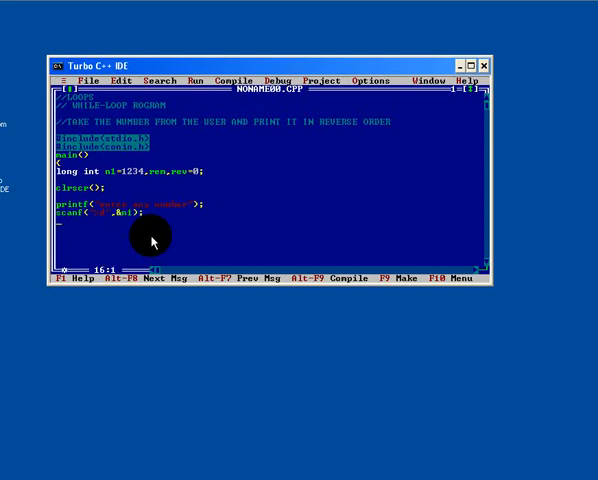
- Write while(n1>0) containing rem=n1%10, rev=rev*10+rem, n1=n1/10, correcting num to n1
text(whil)
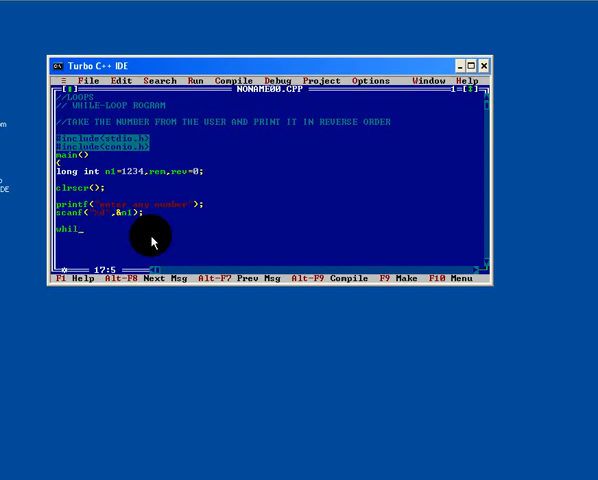
text(e(n1)
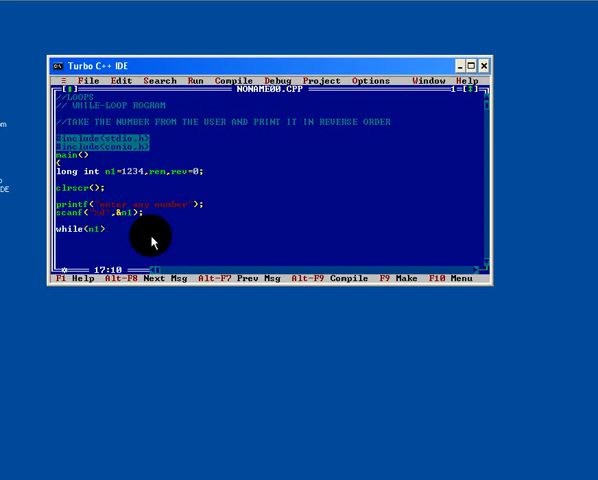
text(>0))
text({)
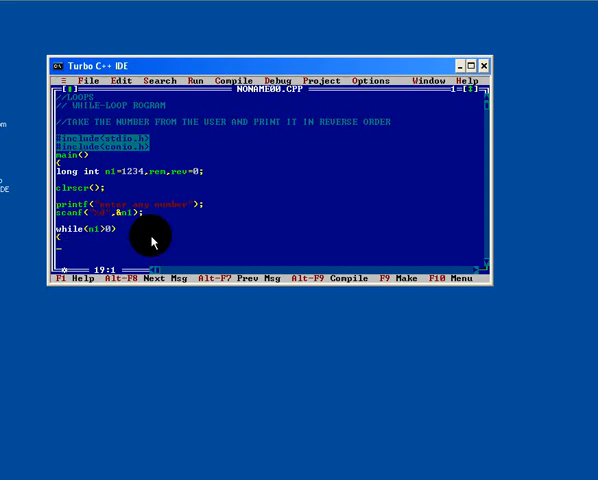
text(rem)
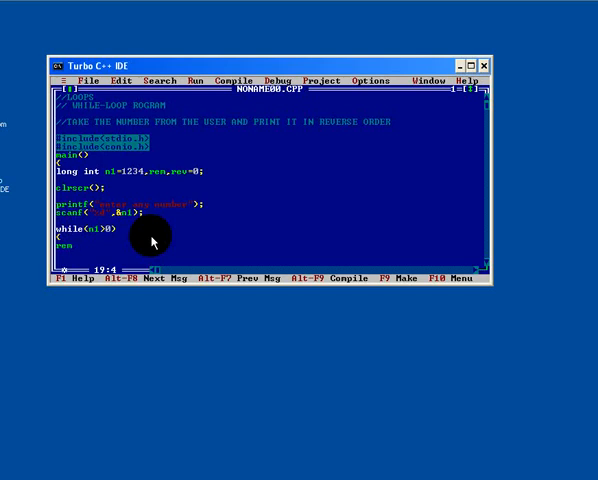
text(=n1%)
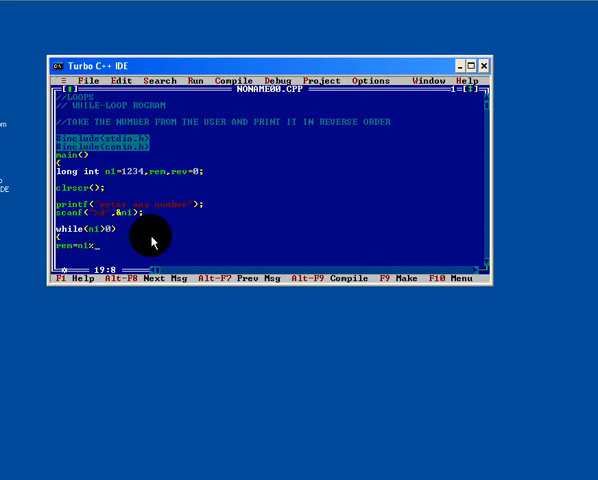
text(10;)
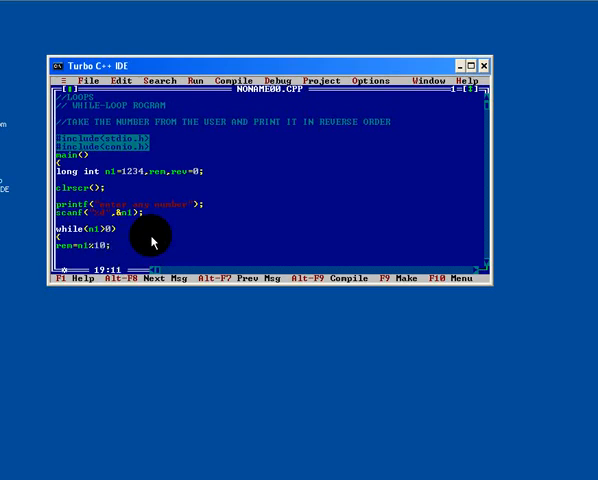
text(rev=re)
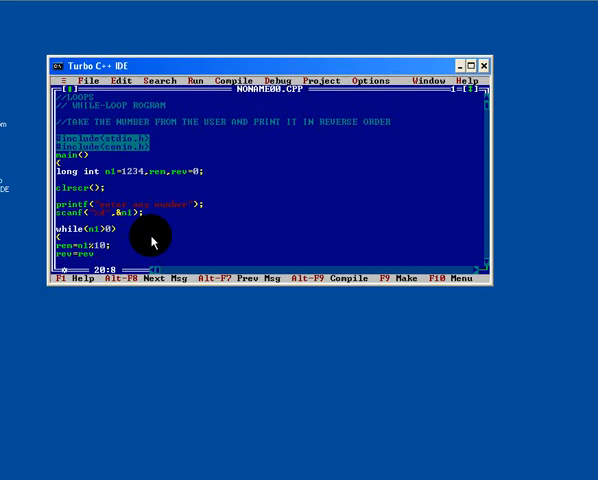
text(v)
text(num=num)
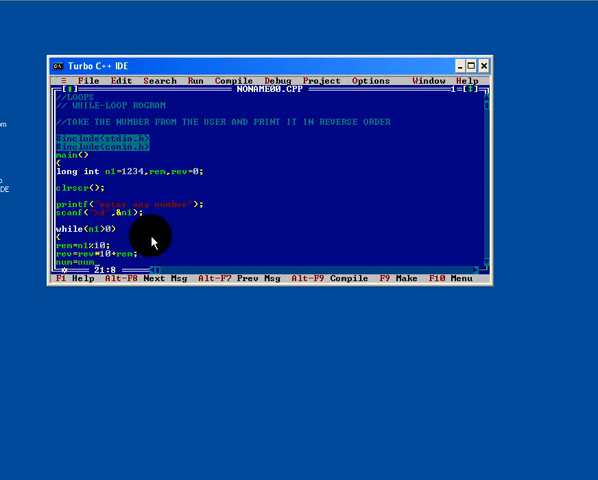
key(Right)
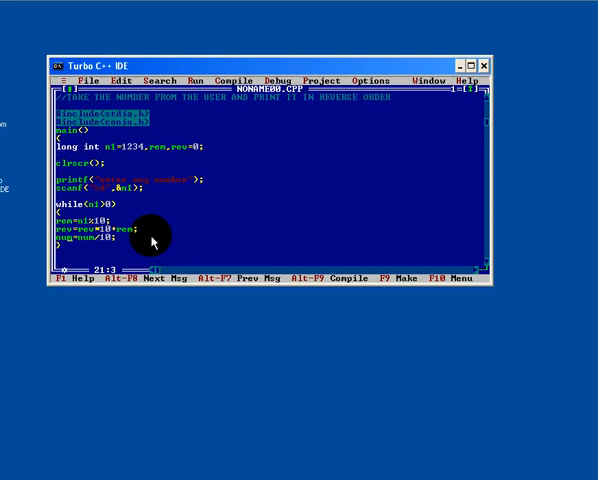
key(Left)
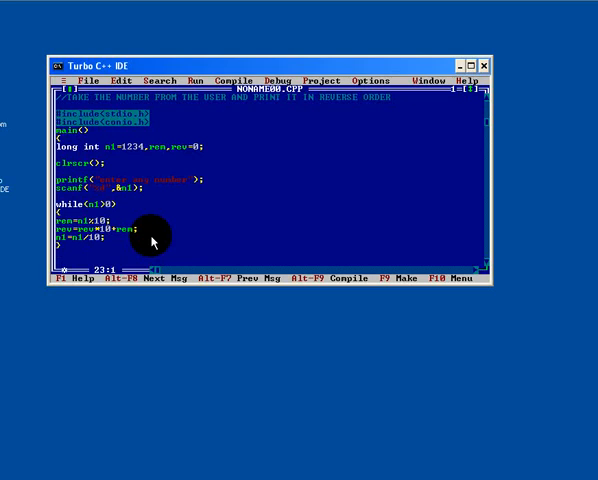
- Add printf("\n The Number after Reverse is:%ld",rev), getch() and main's closing brace
text(printf("\n The Number after Reverse is:%d)
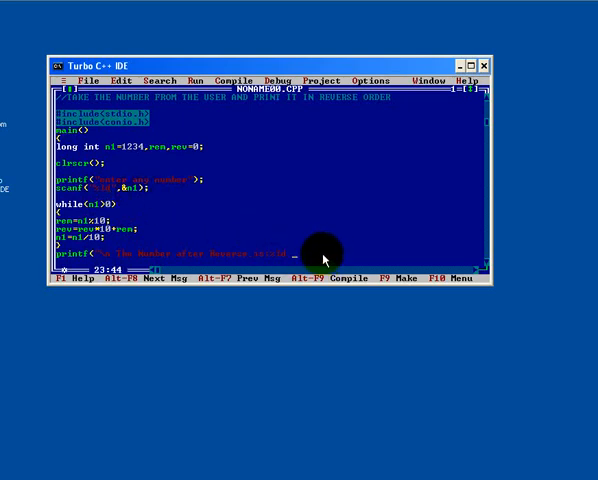
text(,rev);)
text(getch();)
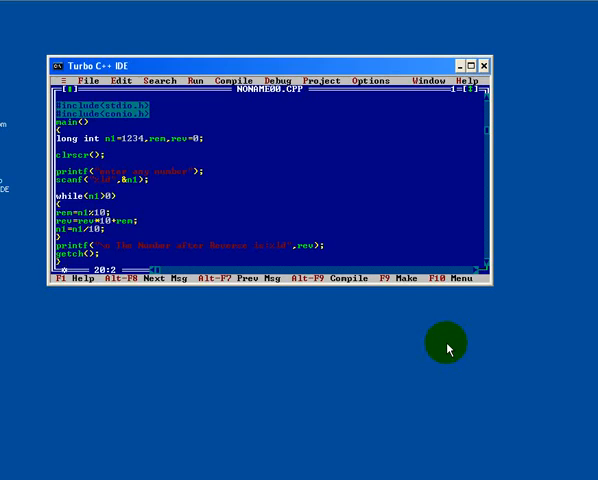
- Compile and run the reversal program until the 'enter any number' prompt appears
key(Up)
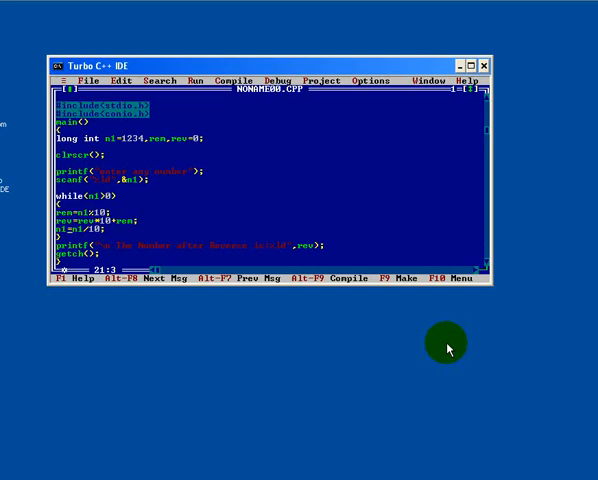
key(Up)
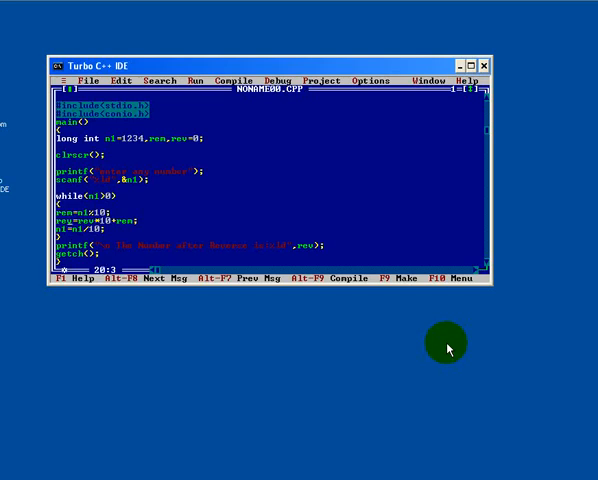
key(Up)
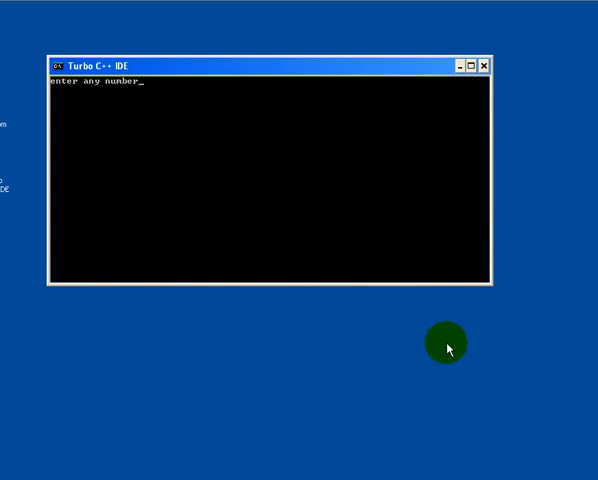
- Enter 1234 at the prompt to get 'The Number after Reverse is:4321'
text(123)
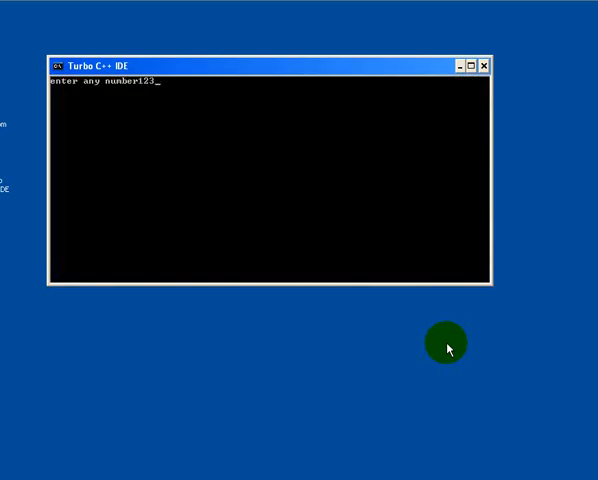
text(4)
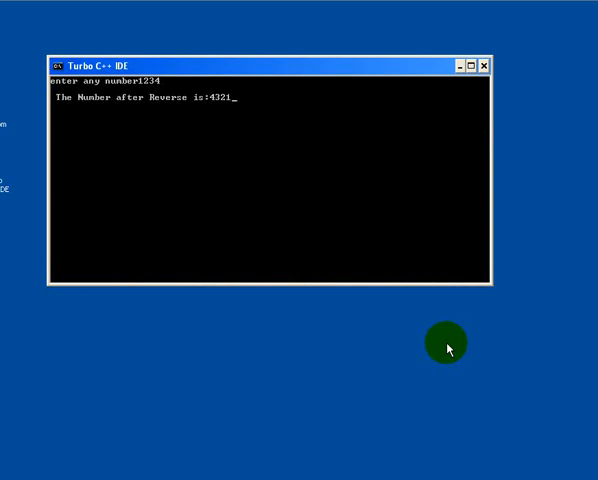